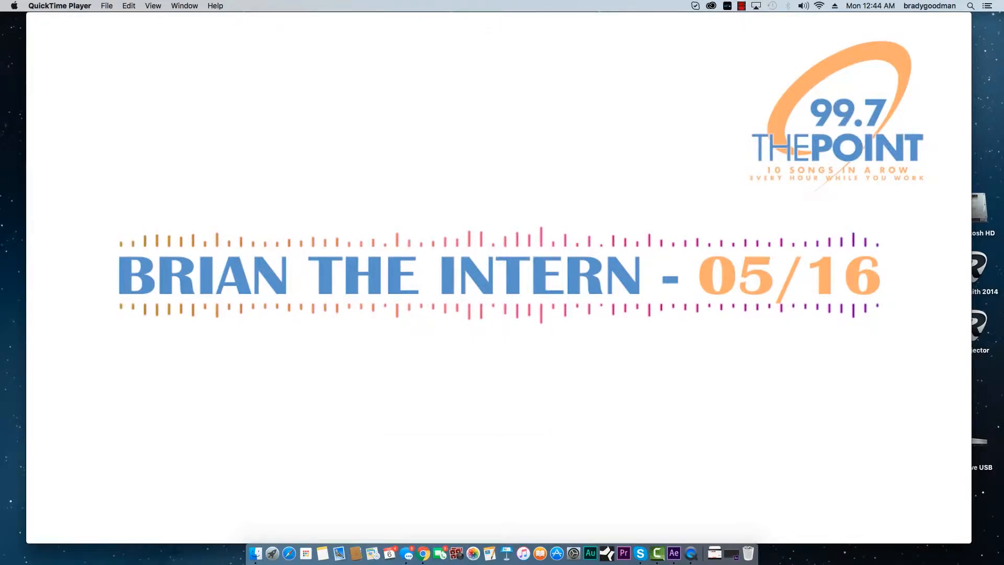
mouse_move(501, 449)
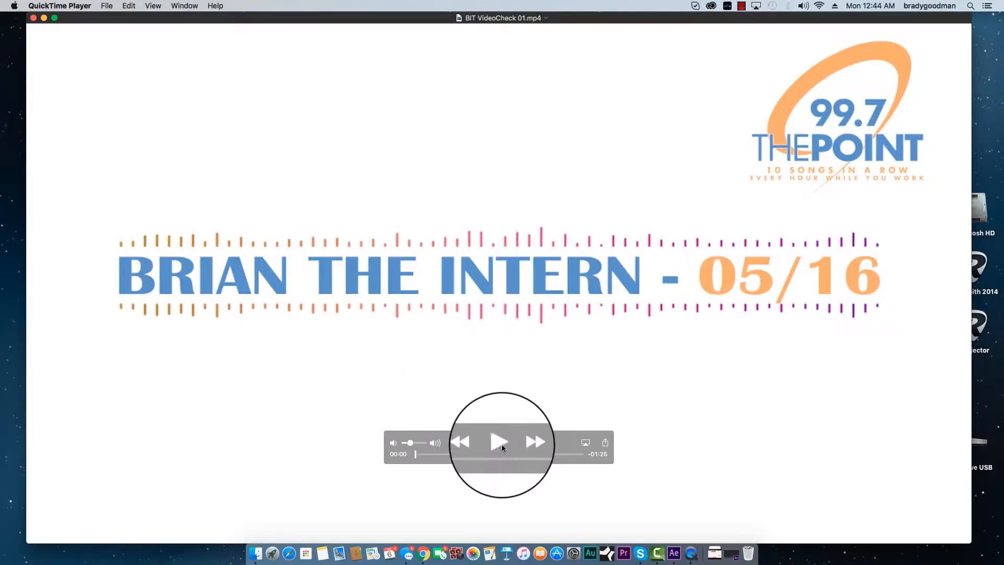
- Play BIT VideoCheck 01.mp4 in QuickTime and pause it around 0:26
left_click(502, 441)
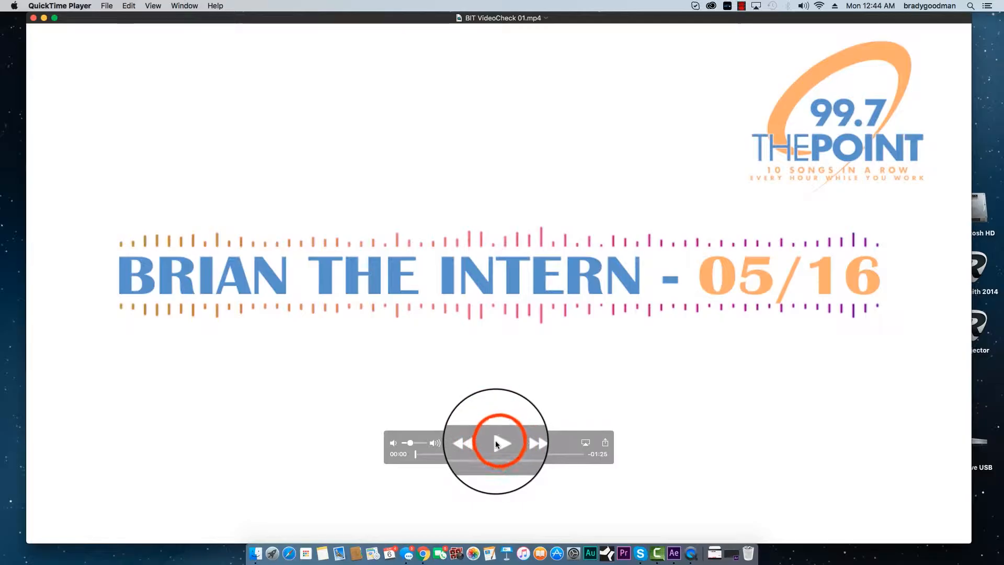
left_click(501, 443)
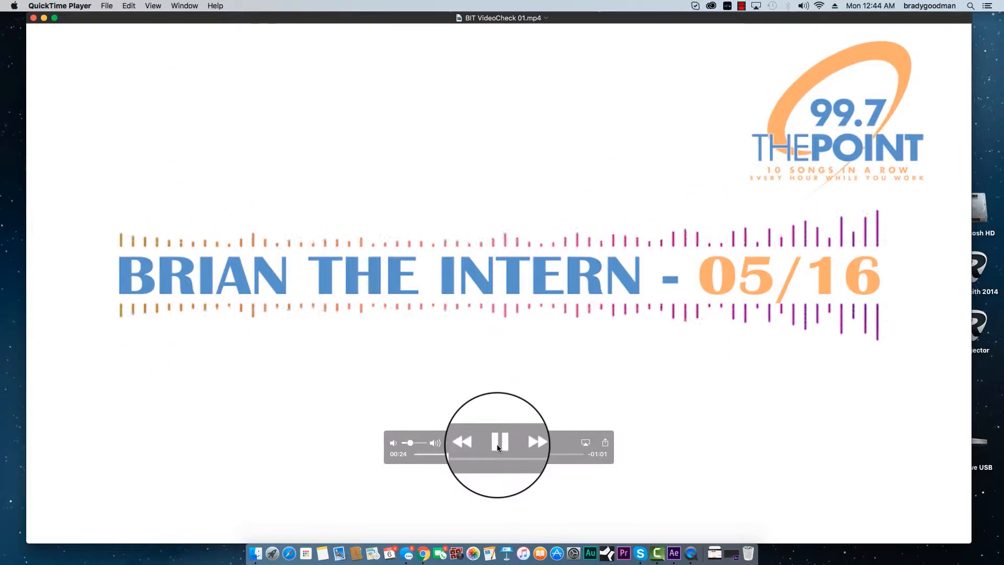
left_click(499, 441)
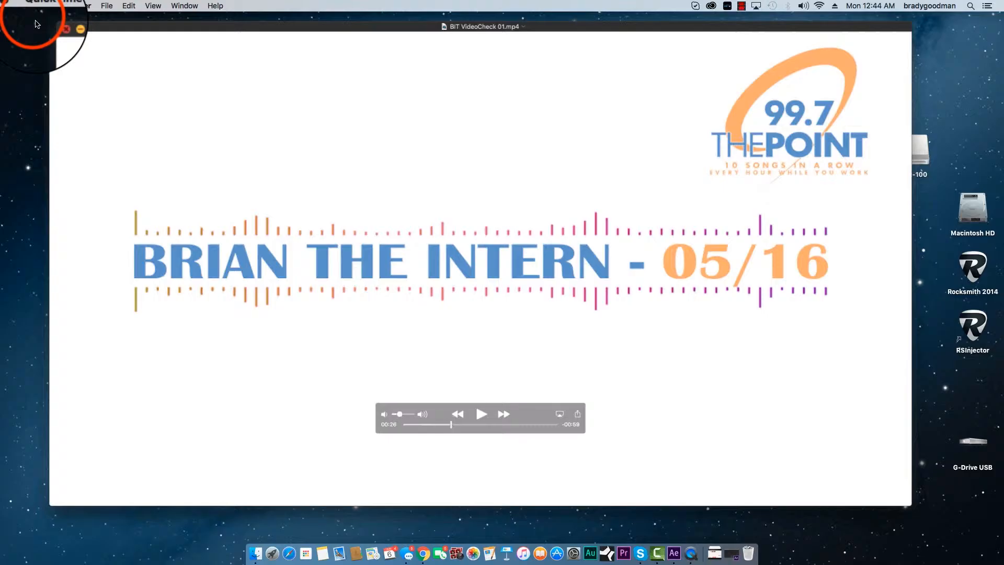
- Close the QuickTime window to return to the desktop files
left_click(65, 28)
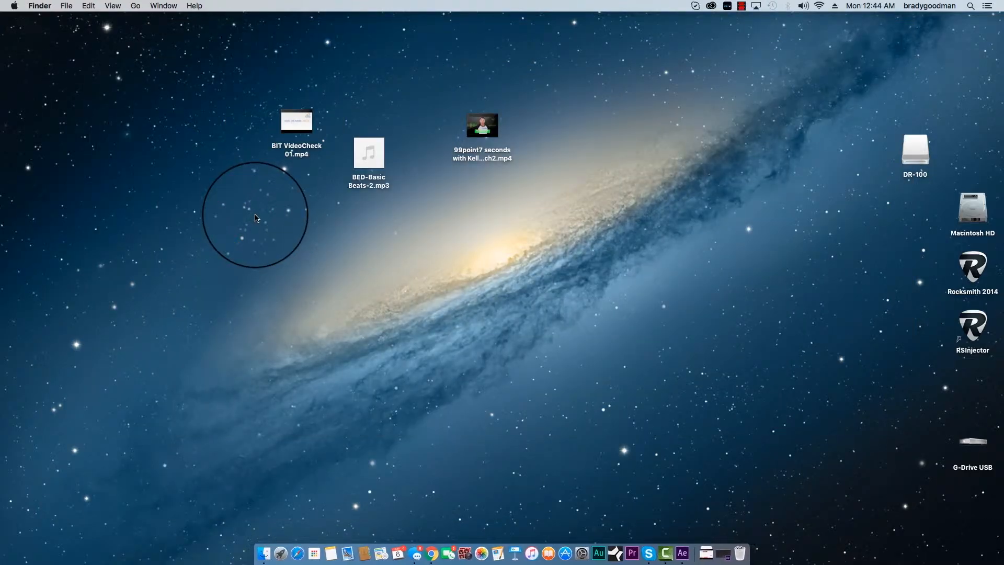
left_click_drag(295, 121, 305, 118)
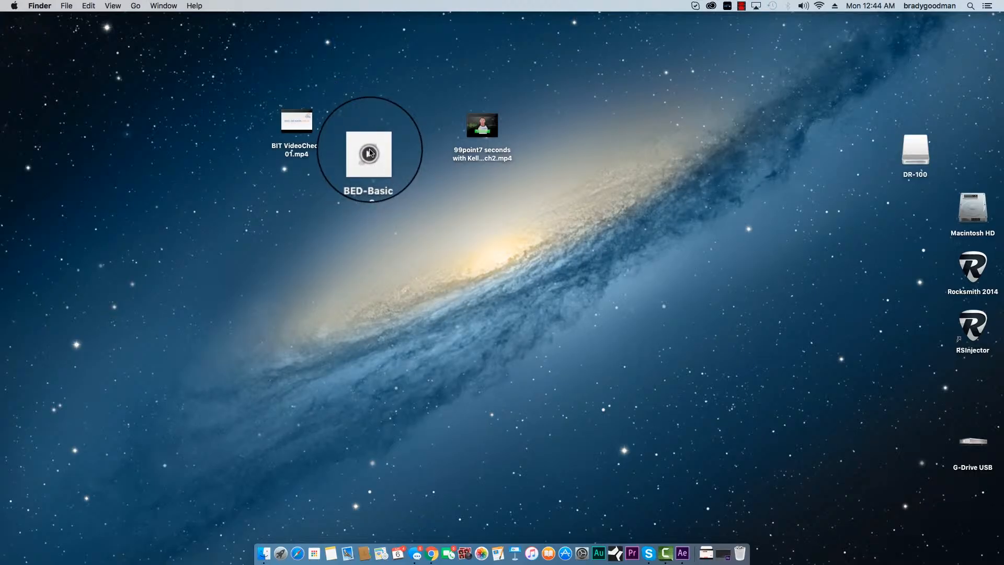
- Watch the 99point7 seconds green-spectrum example video, pausing and resuming, then close it
double_click(481, 126)
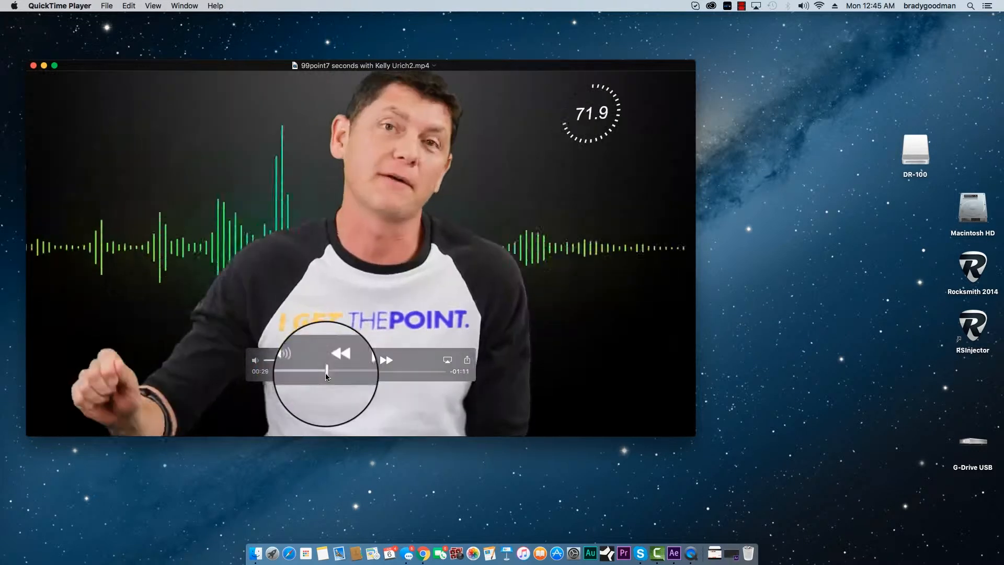
left_click(360, 360)
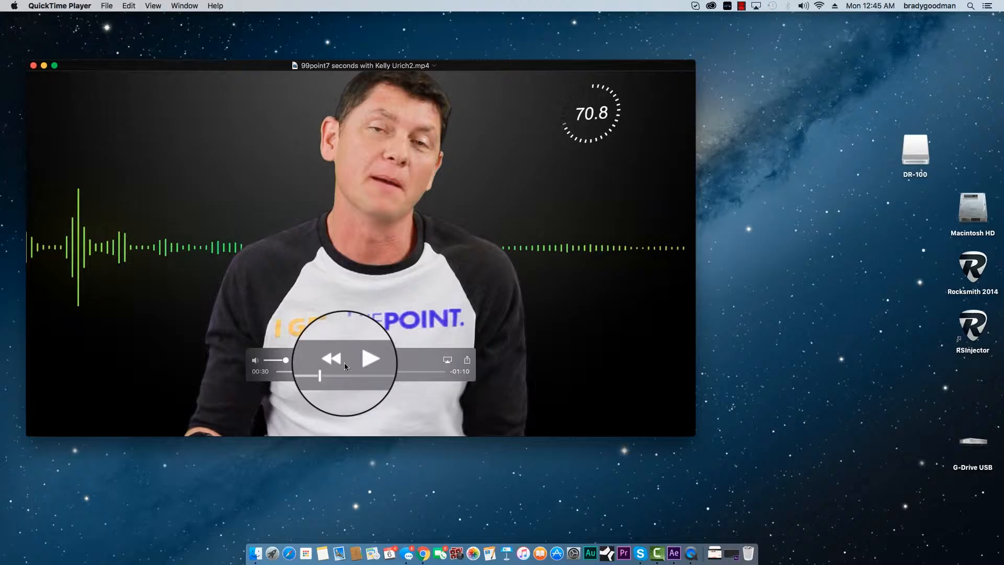
left_click(372, 358)
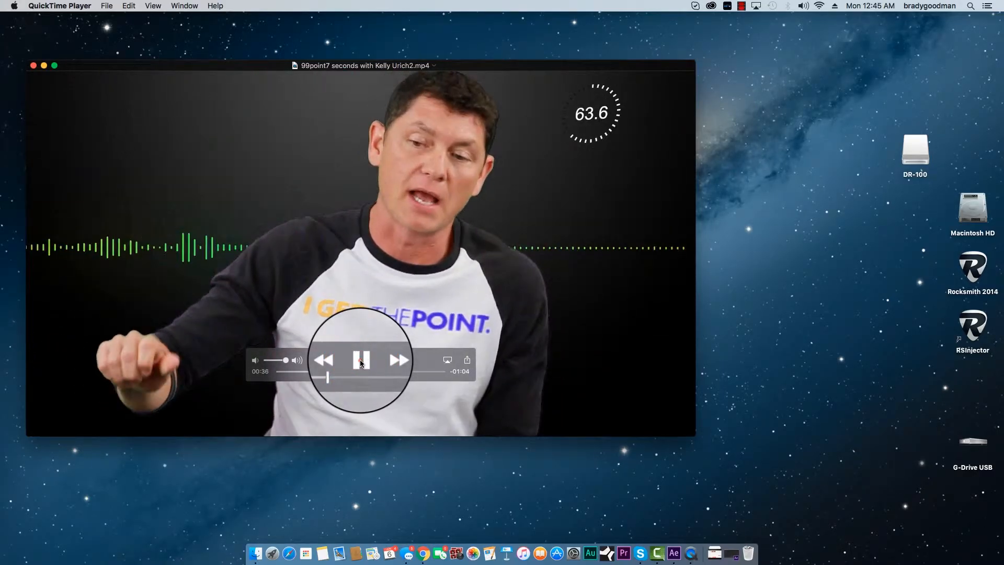
left_click(360, 358)
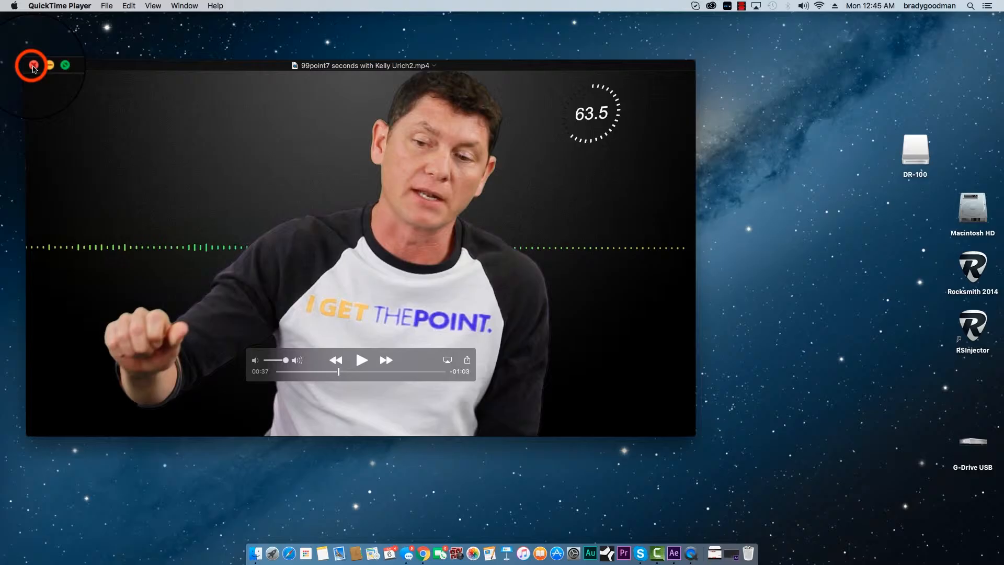
left_click(33, 65)
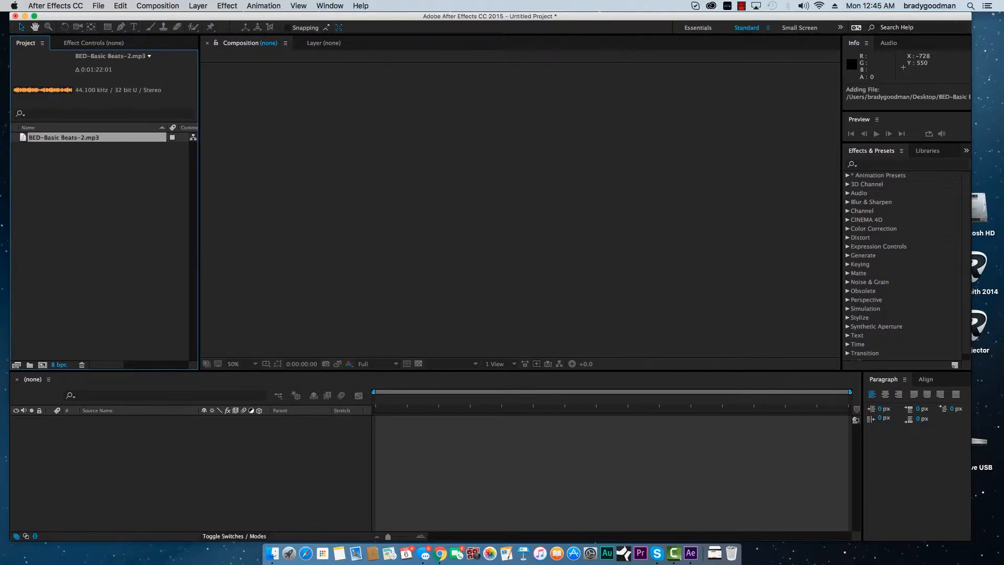
- Create Comp 1 (1280×720, 15 s) and add the BED-Basic Beats-2.mp3 audio layer
left_click(198, 6)
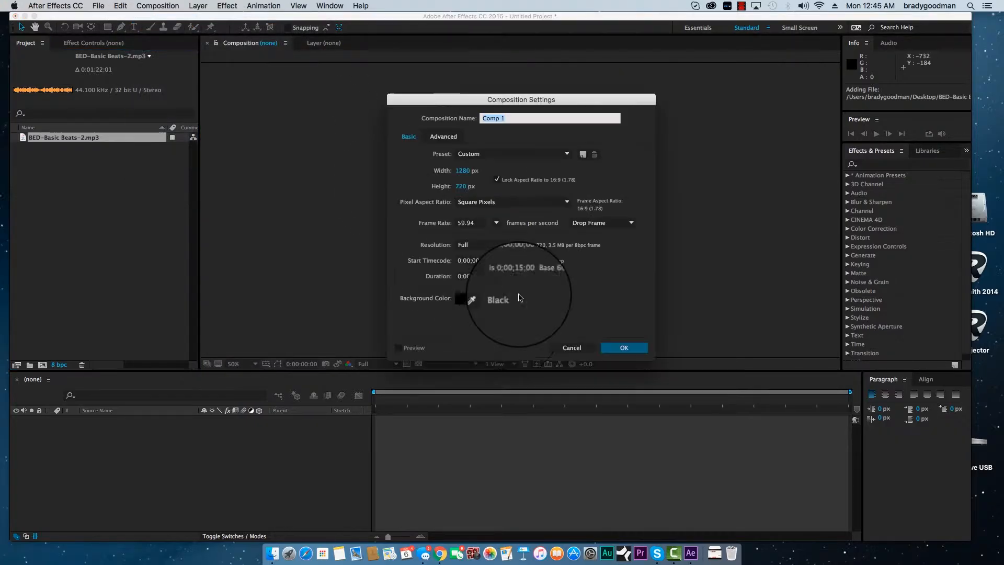
left_click(623, 347)
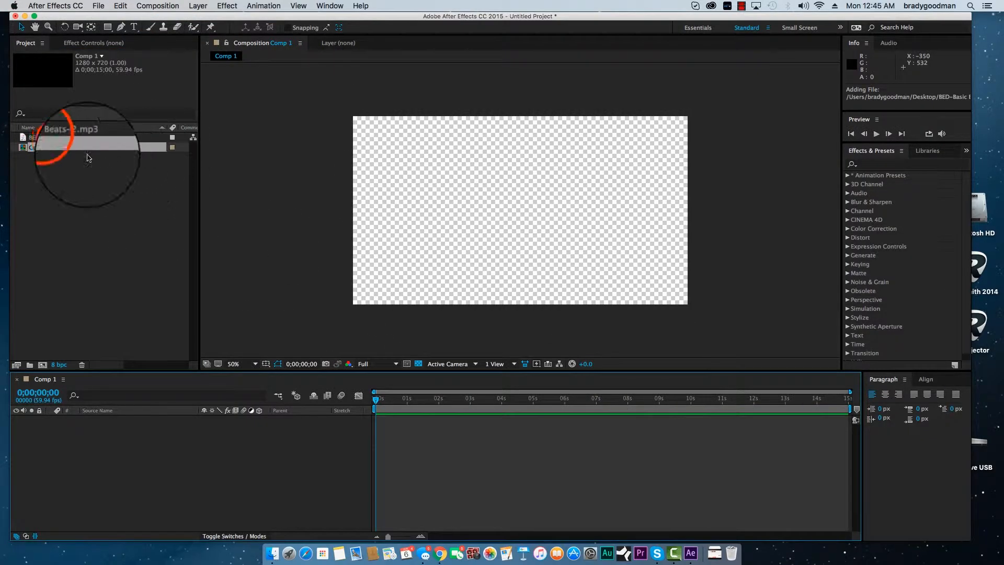
left_click_drag(90, 147, 138, 441)
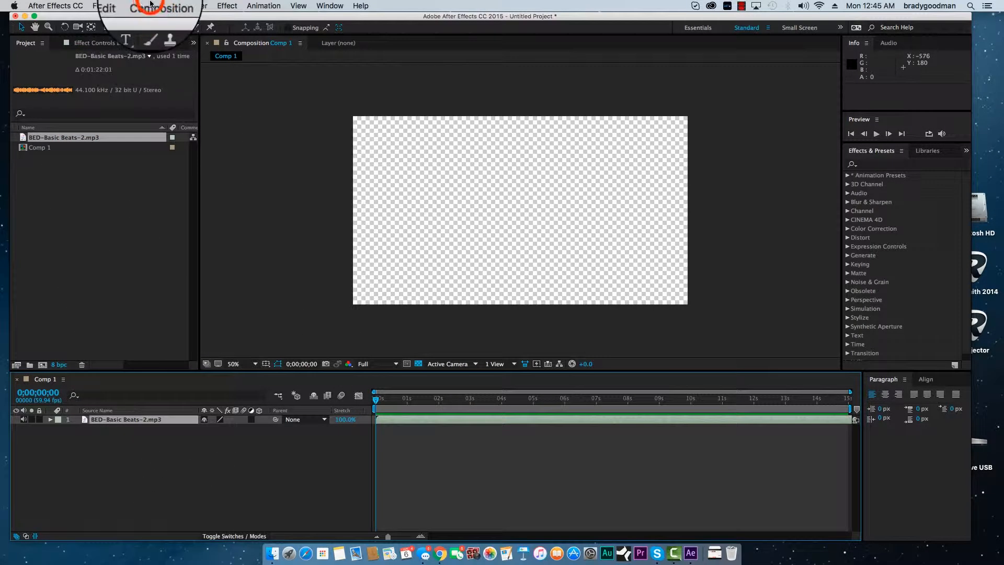
- Add a full-frame white solid layer above the audio
left_click(198, 6)
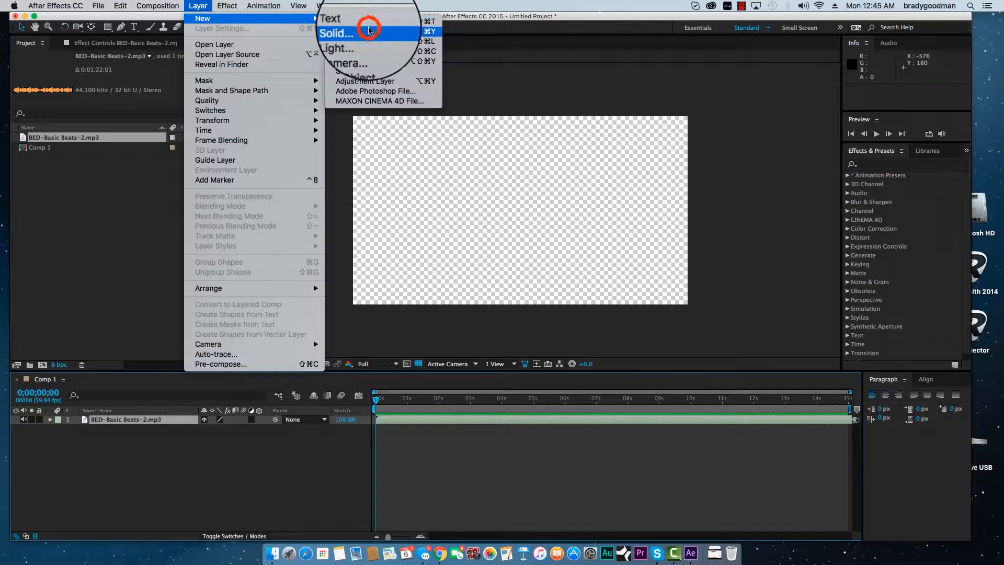
left_click(336, 32)
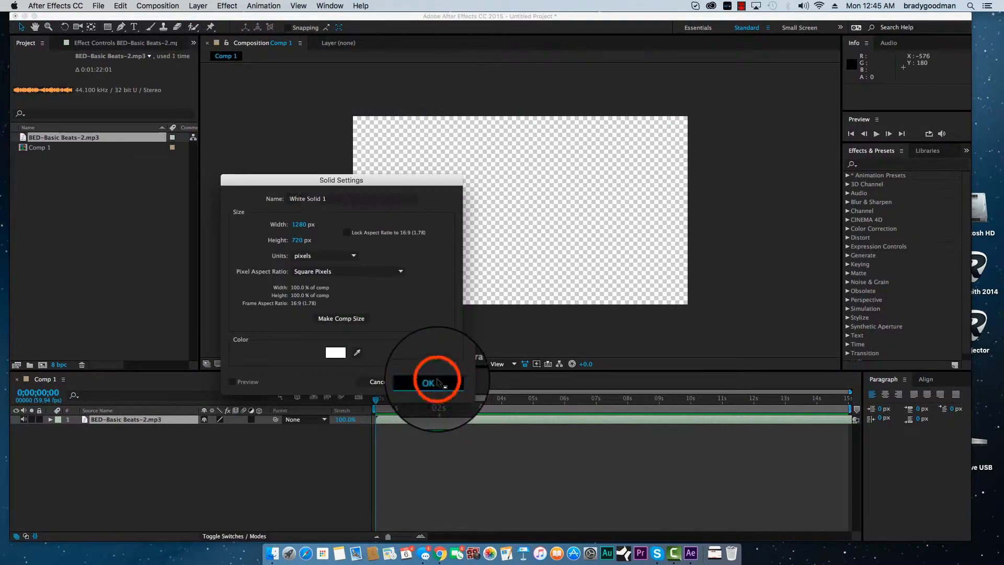
left_click(430, 383)
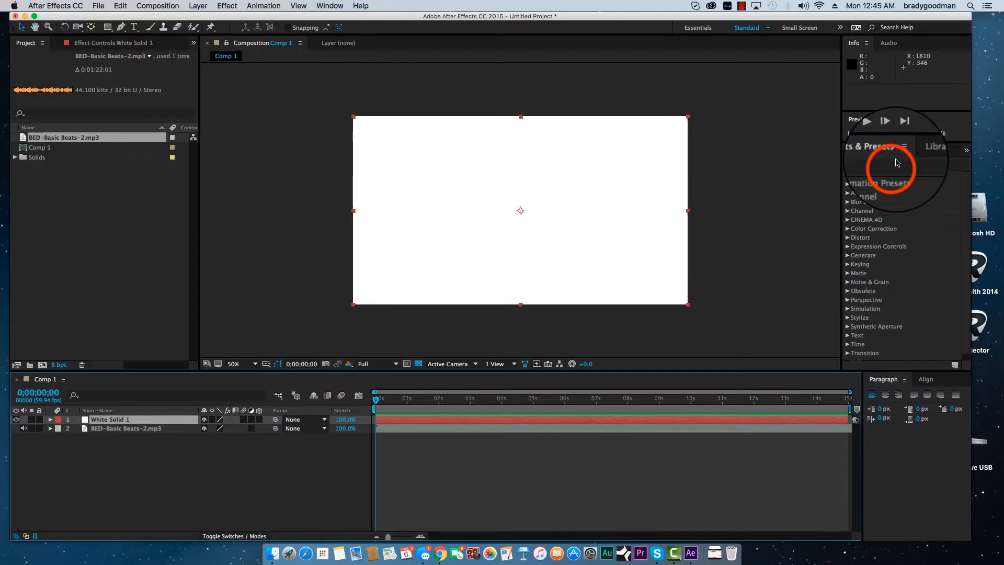
- Apply Audio Spectrum to the solid with Audio Layer set to BED-Basic Beats-2.mp3
type("audio")
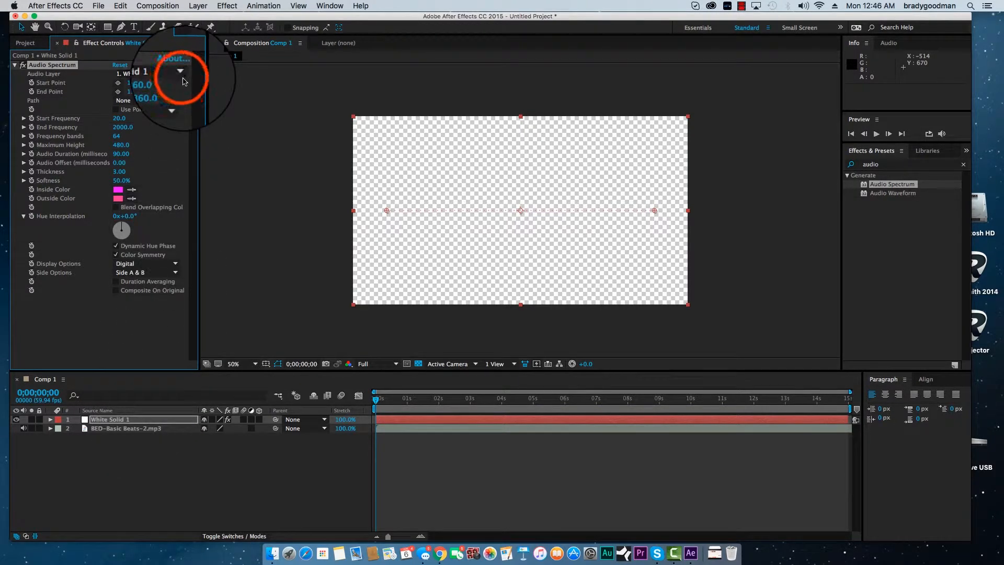
left_click(179, 73)
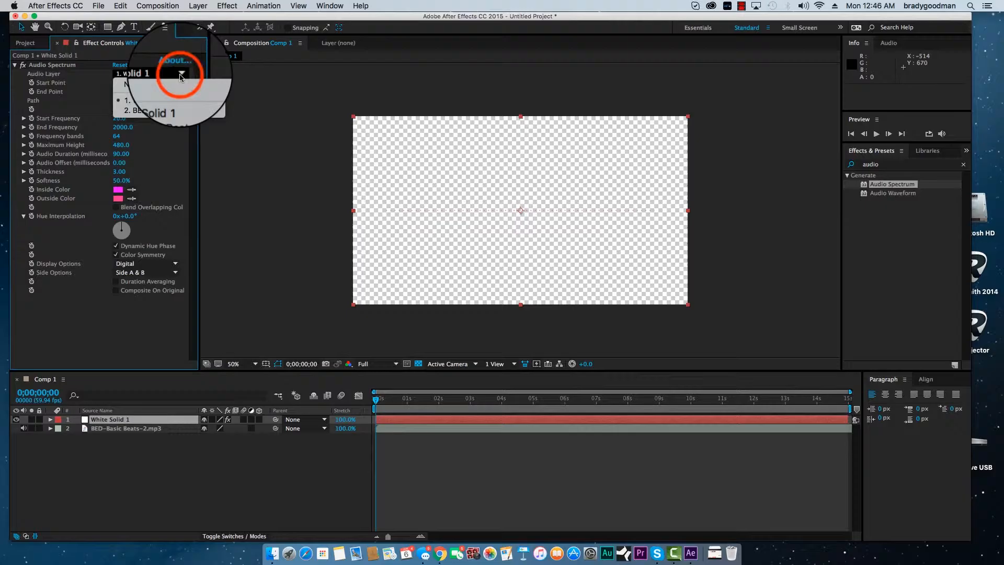
mouse_move(182, 110)
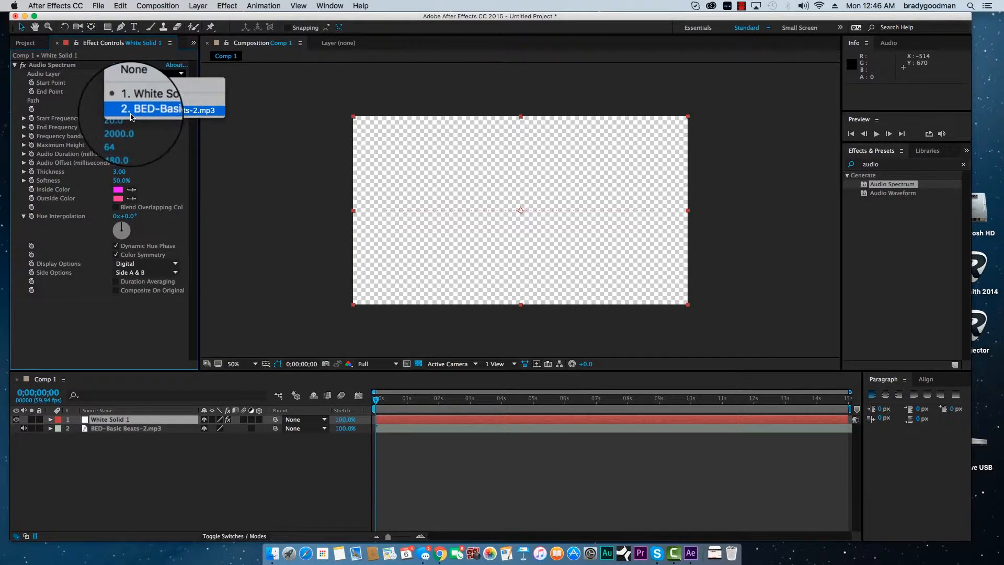
left_click(151, 110)
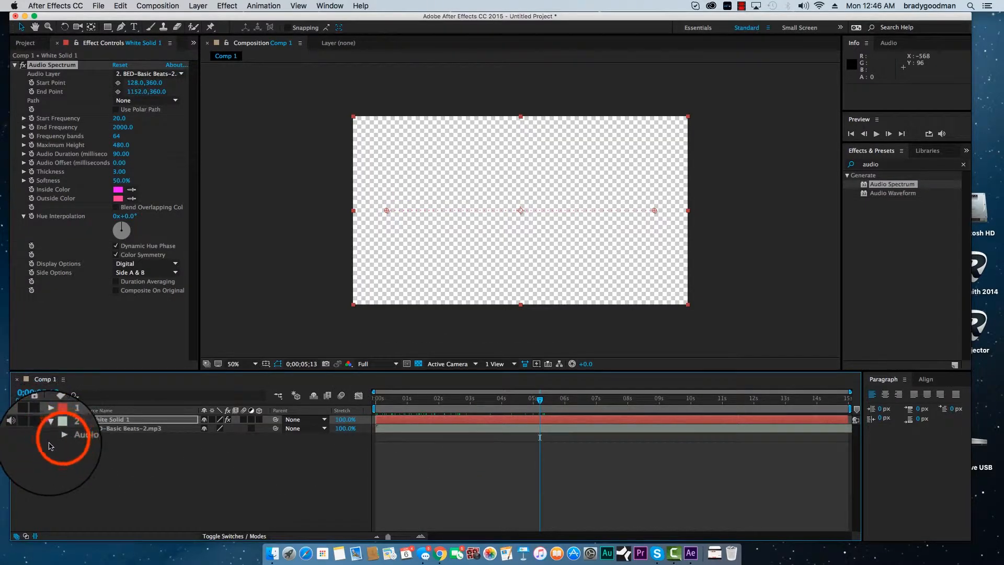
- Tune Audio Spectrum to 60 bands, 1260 height, 160 ms duration and 1% softness
left_click(50, 428)
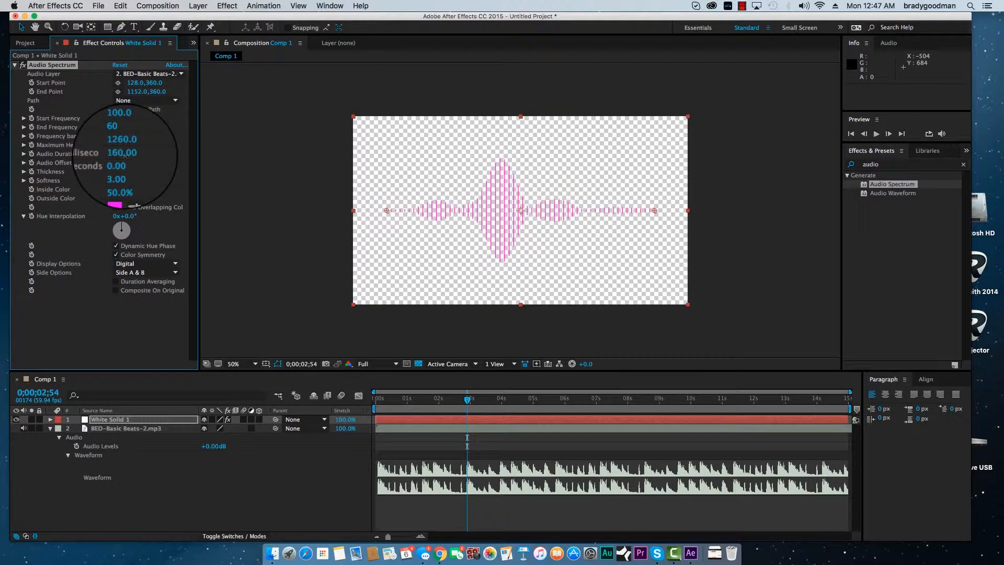
left_click_drag(124, 153, 109, 152)
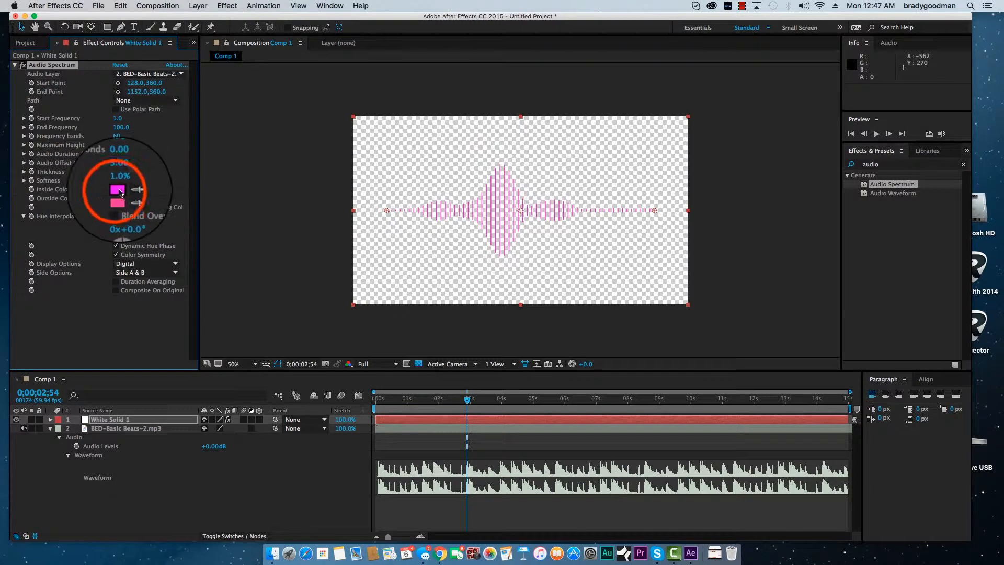
- Set the spectrum's Inside Color and Outside Color both to green
left_click(118, 189)
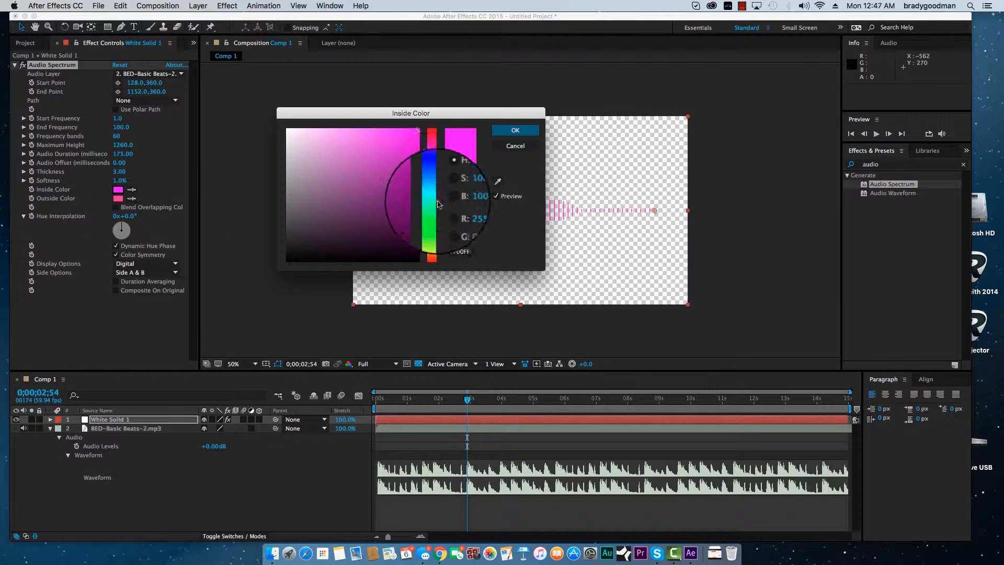
left_click(514, 129)
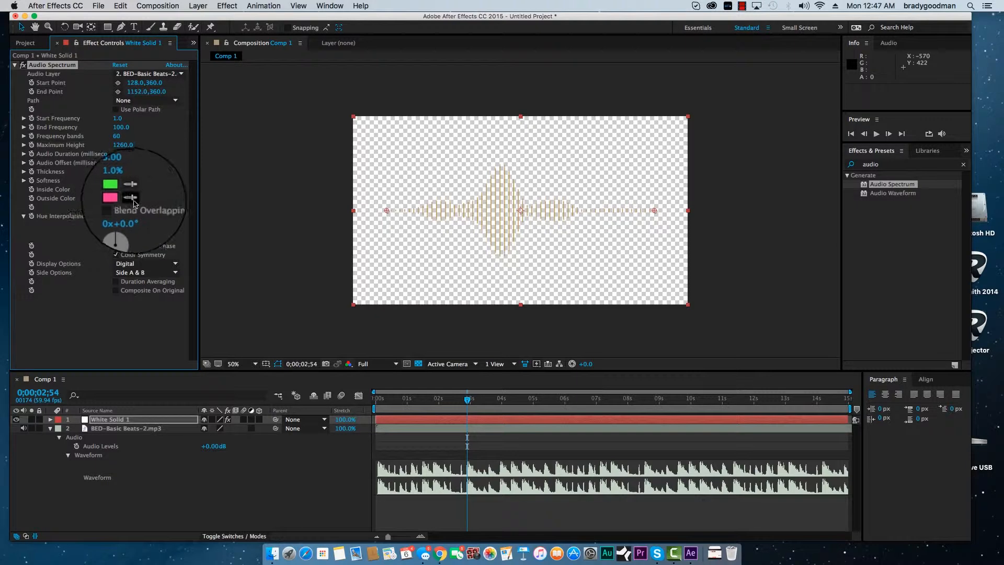
left_click(109, 198)
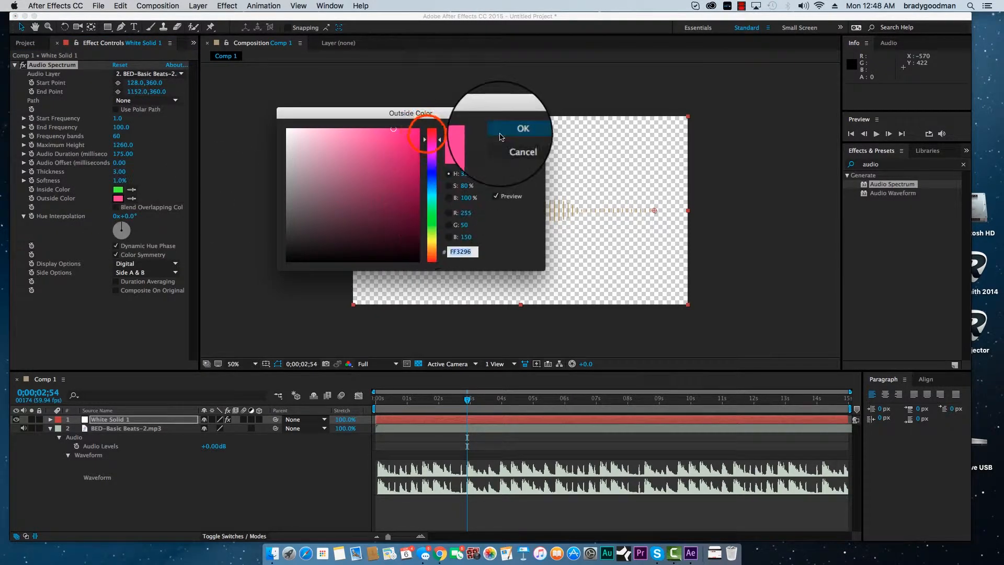
left_click(523, 127)
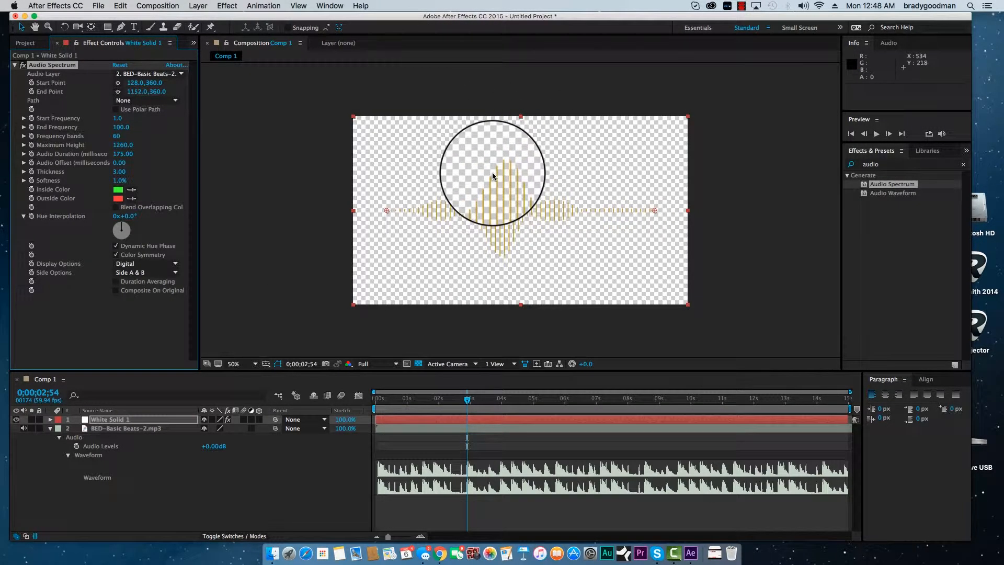
left_click(118, 198)
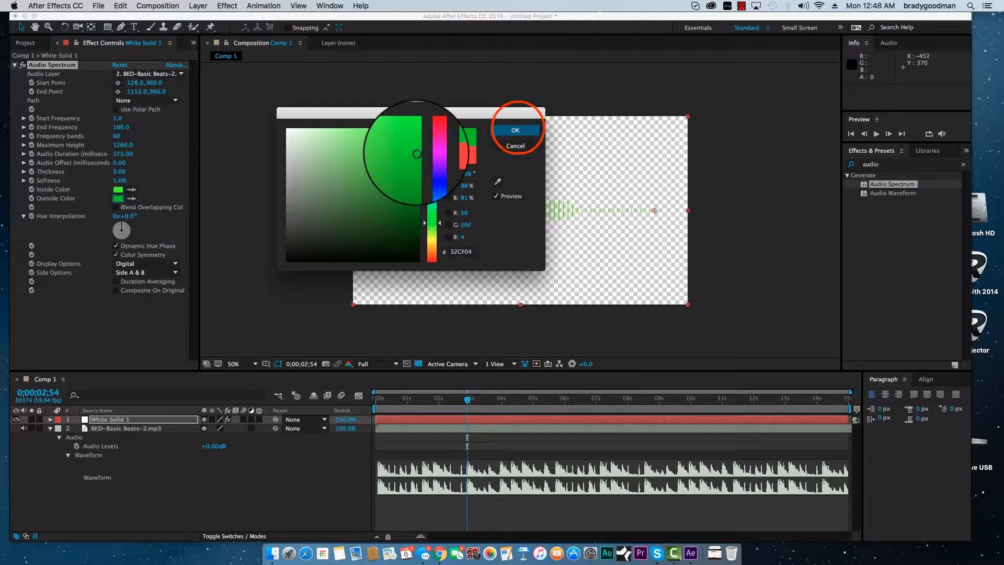
left_click(516, 130)
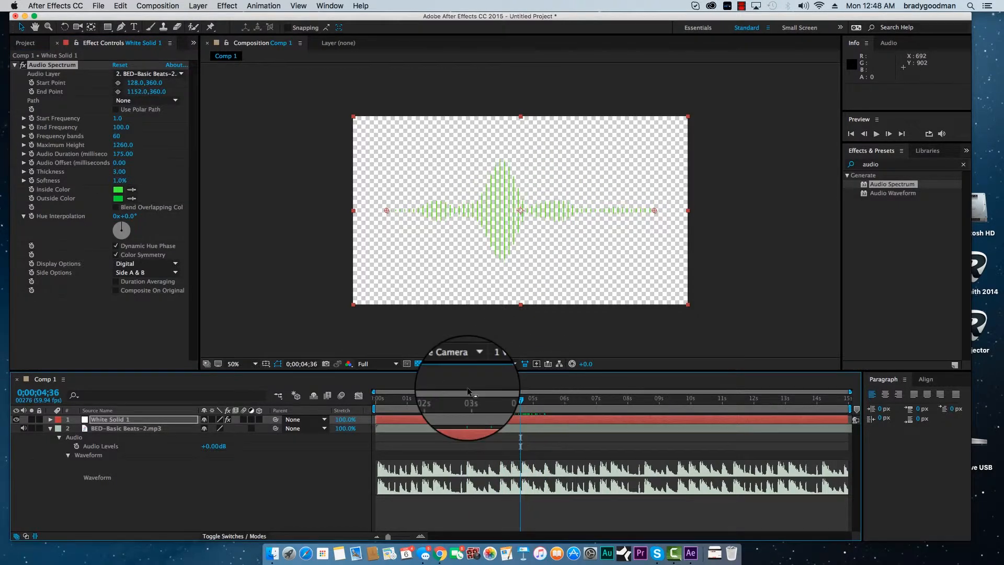
- Set Hue Interpolation to 210° and Outside Color to red for green-to-blue shaded bars
left_click_drag(121, 230, 132, 230)
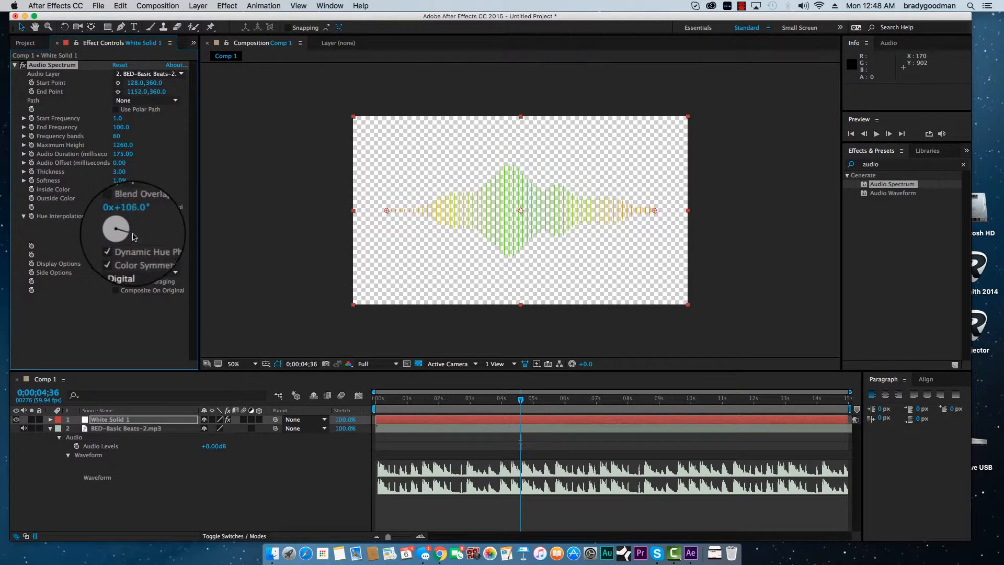
left_click_drag(132, 229, 124, 220)
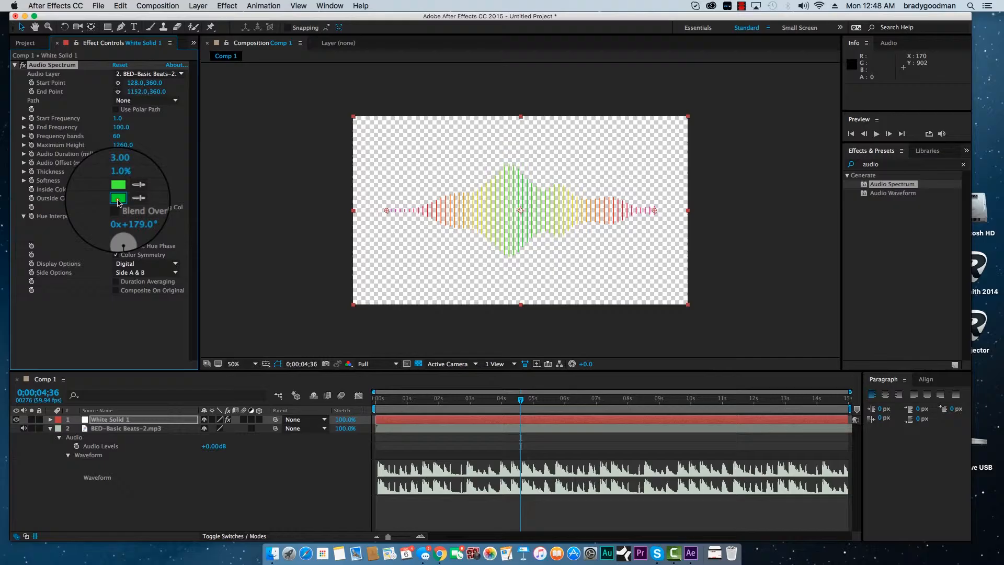
left_click(118, 197)
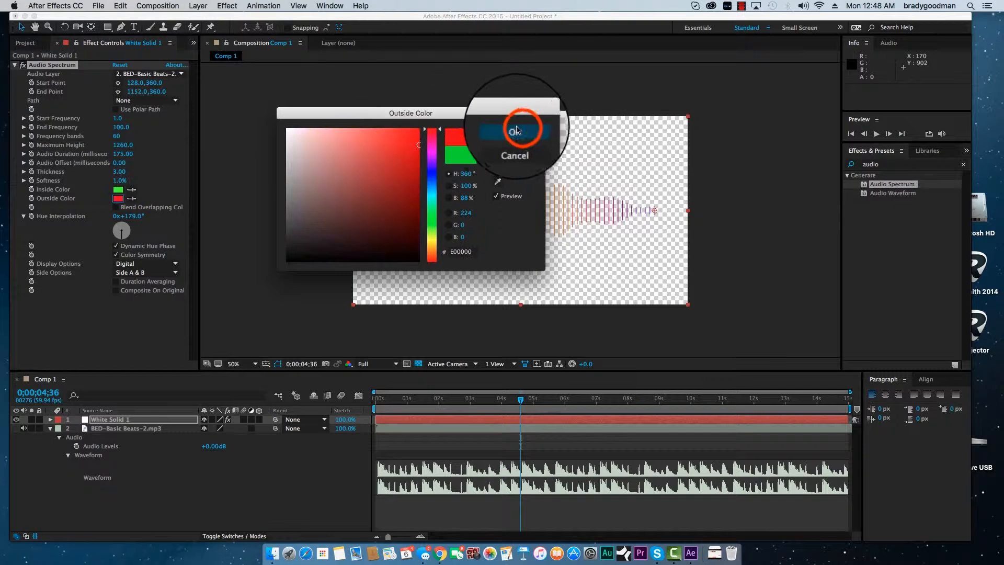
left_click(514, 129)
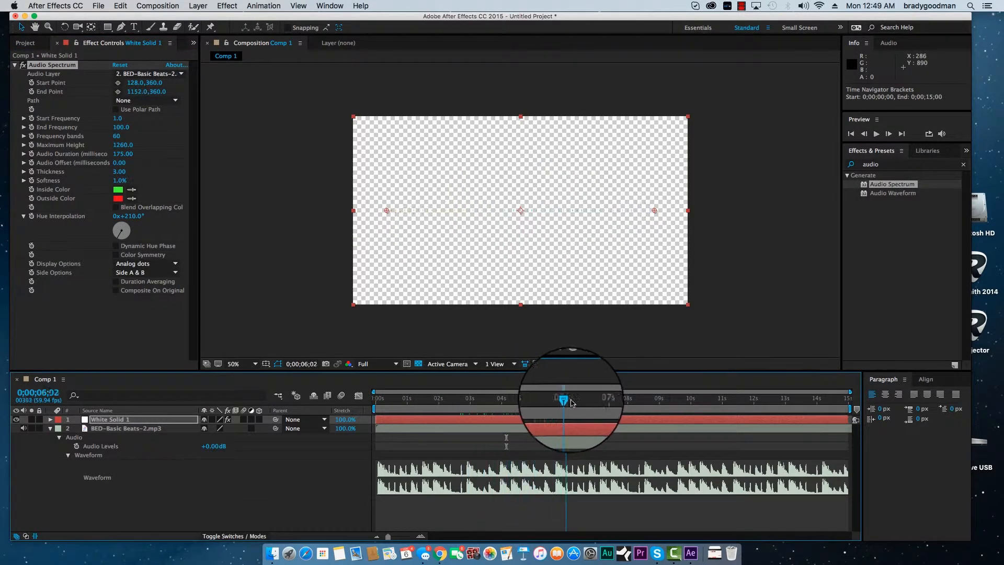
left_click(148, 264)
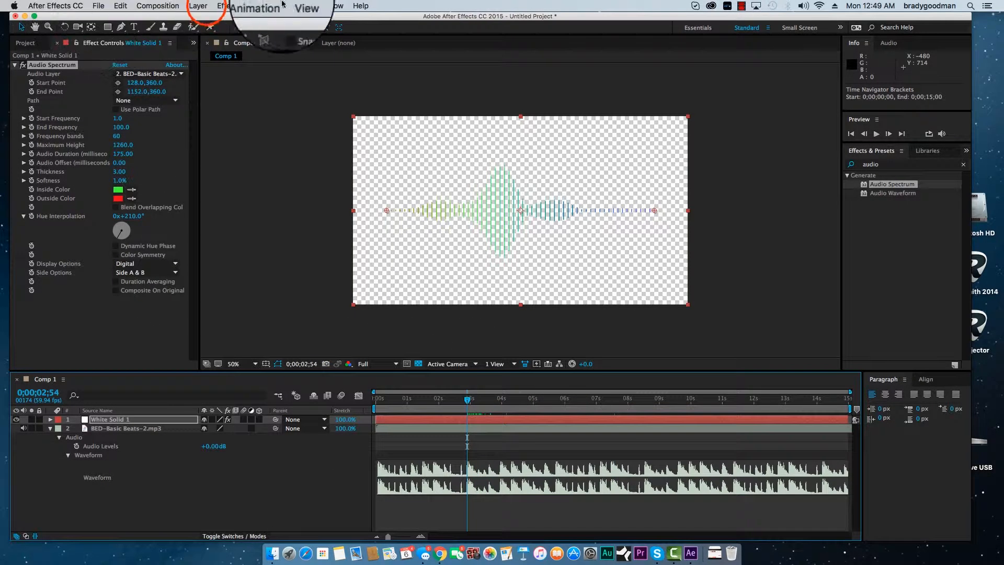
left_click(197, 6)
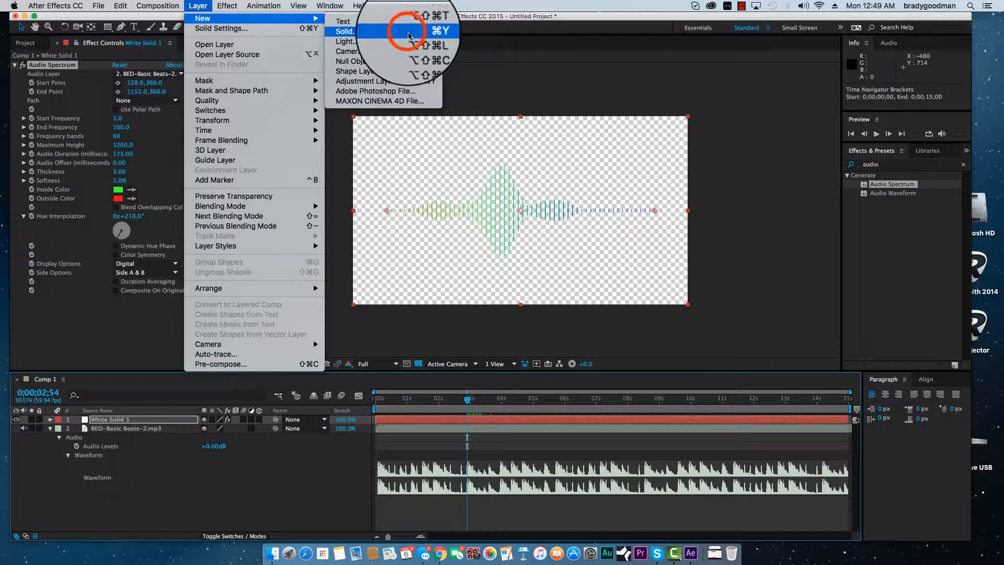
- Add a backing white solid and set the spectrum's Side Options to Side B for mirrored bars
left_click(344, 31)
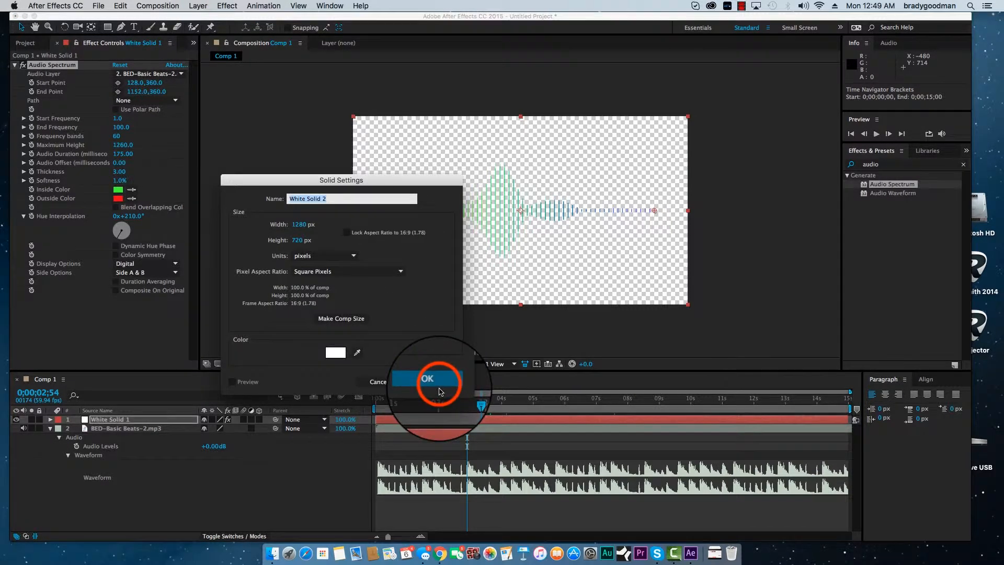
left_click(427, 378)
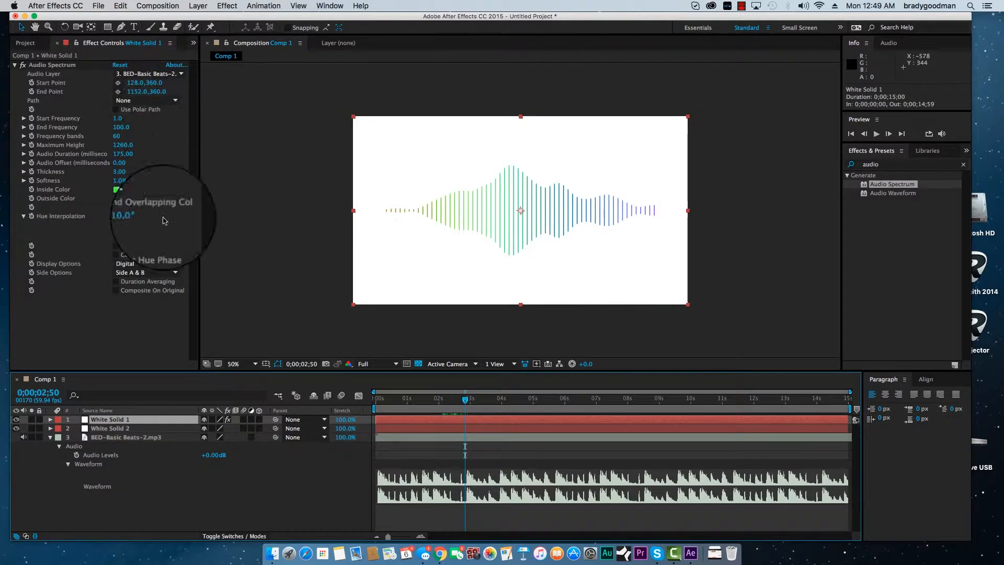
left_click(132, 272)
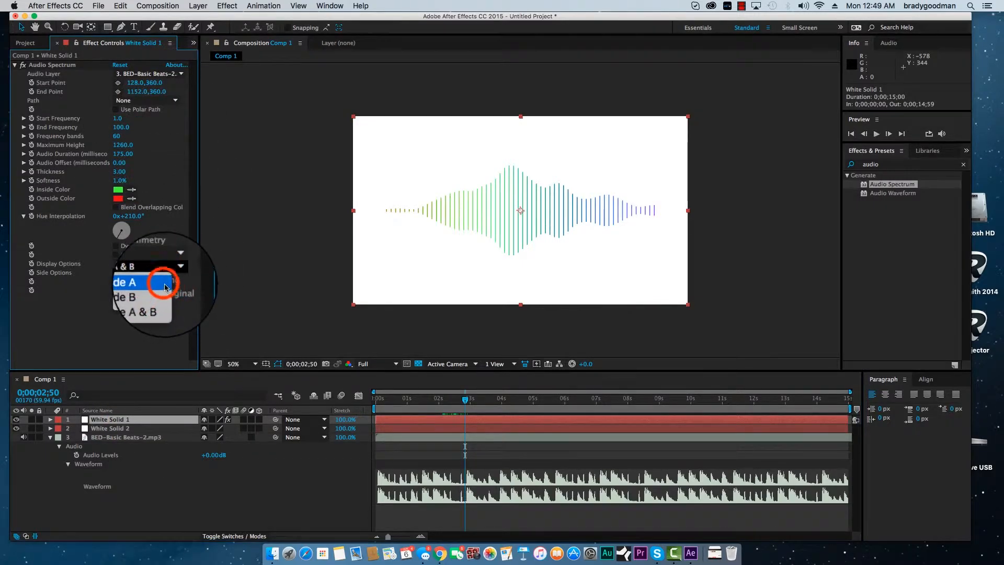
left_click(125, 283)
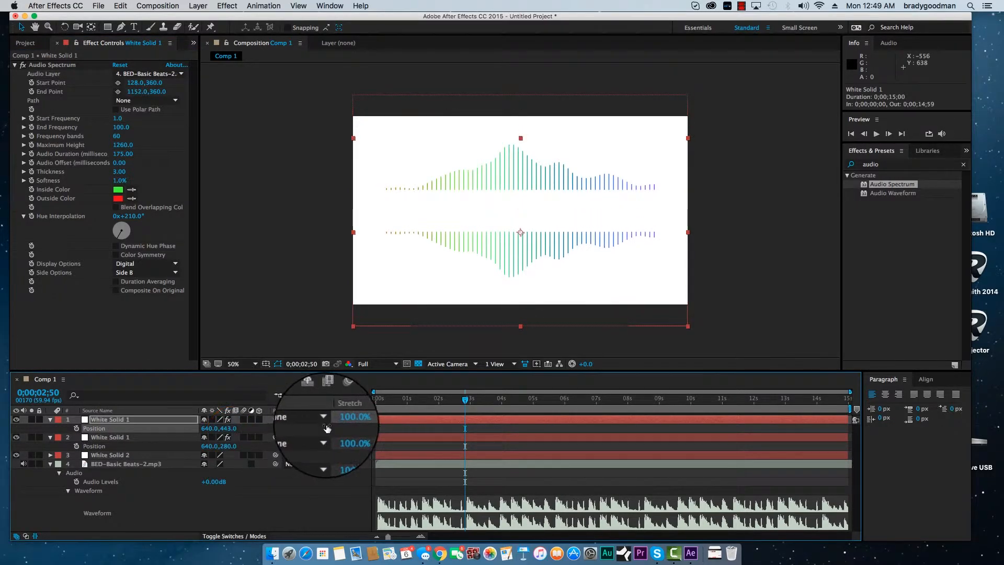
- Add a green VSTRS text layer over the mirrored spectrum bars
left_click(198, 7)
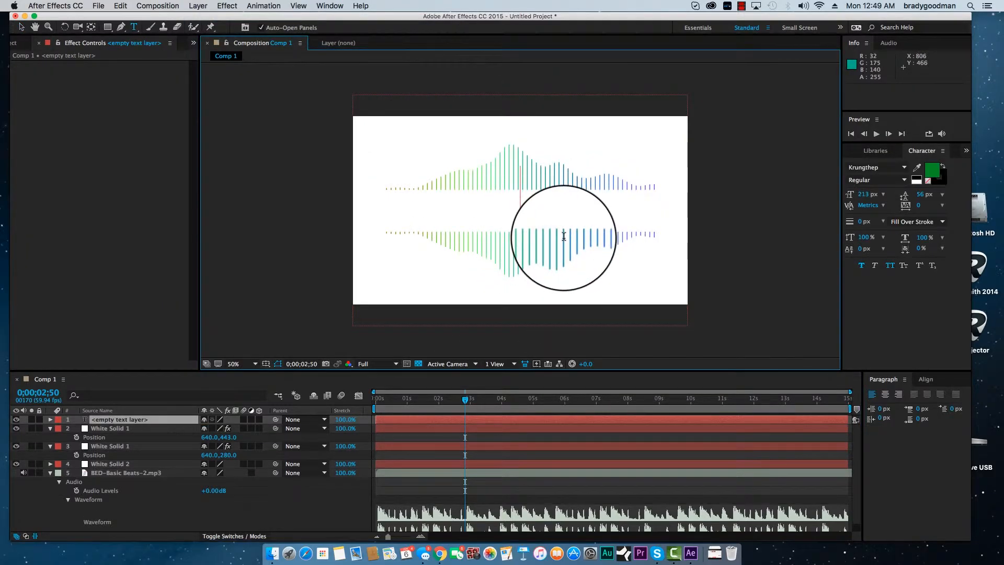
type("VS")
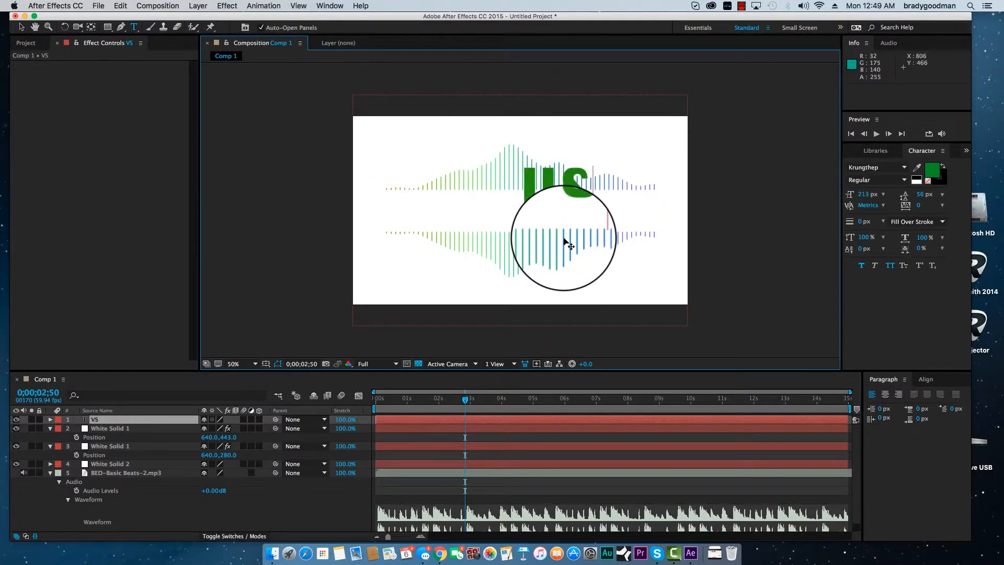
type("TRS")
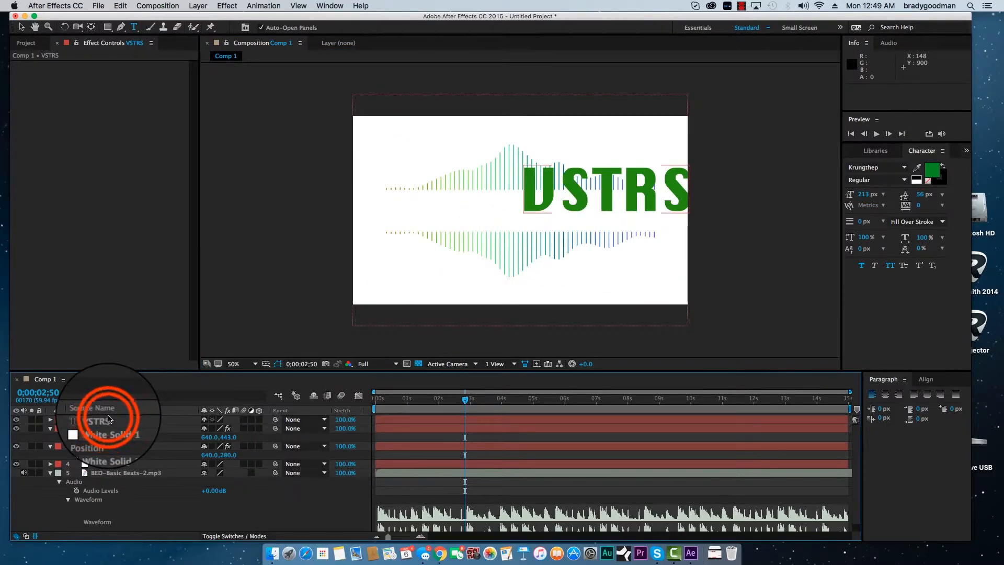
left_click(875, 166)
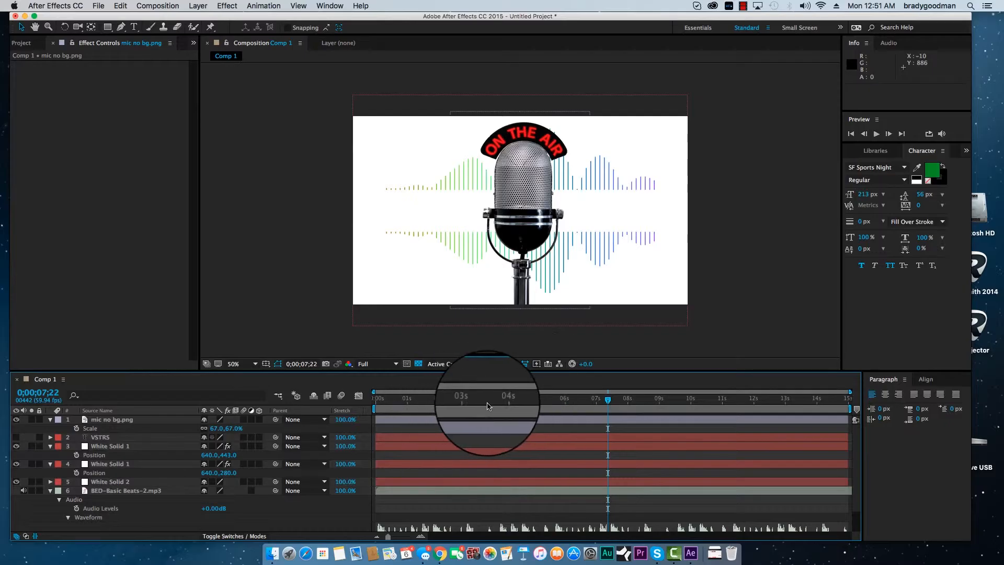
- Select White Solid 1 to reopen its Audio Spectrum effect settings
left_click(109, 445)
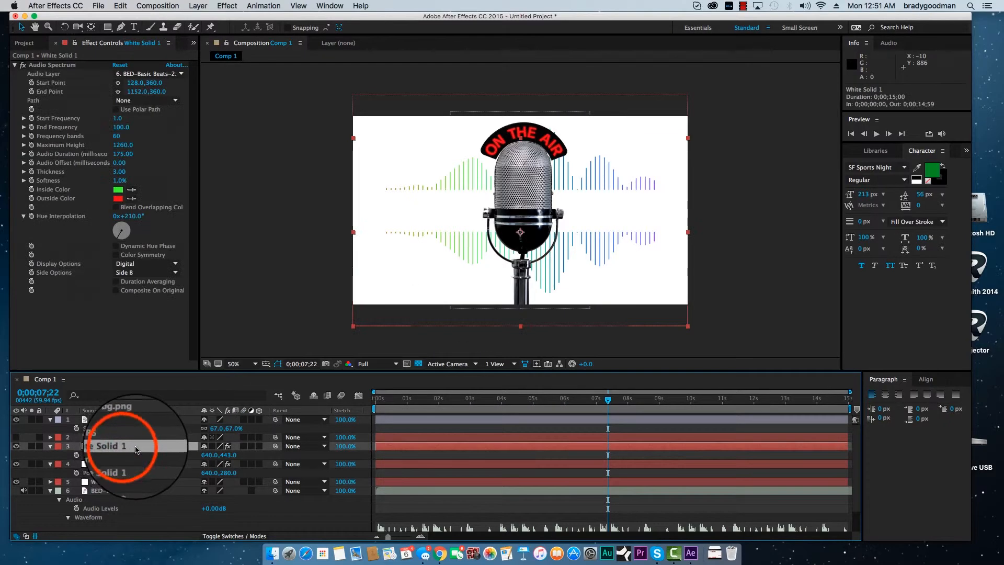